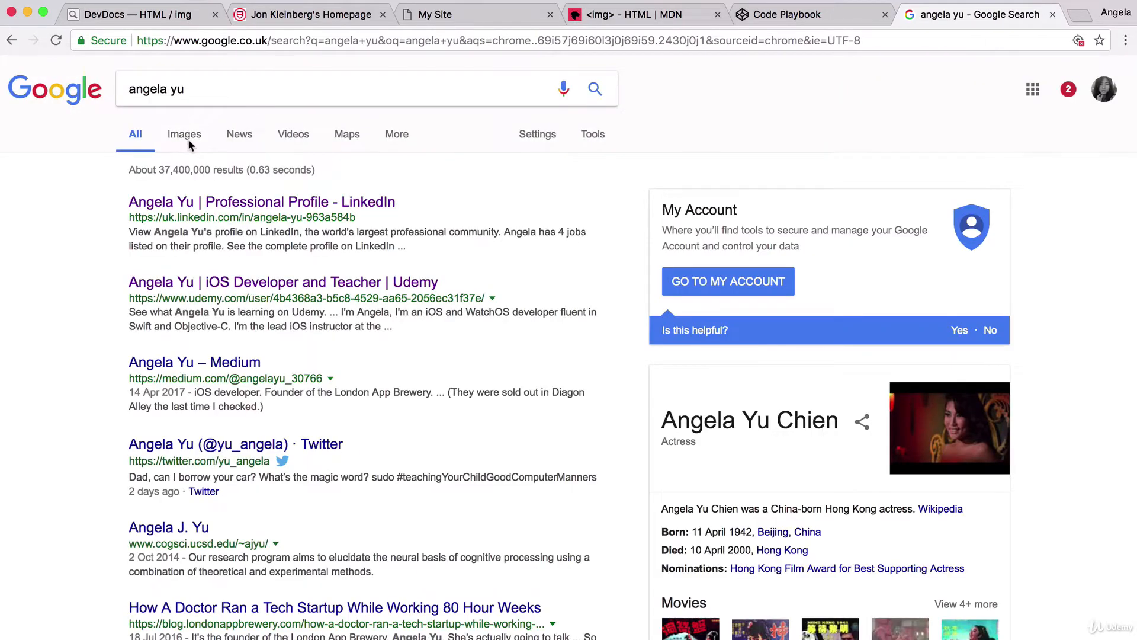
# Follow the first Twitter portrait in Google image results through to its Twitter profile page
pyautogui.click(184, 134)
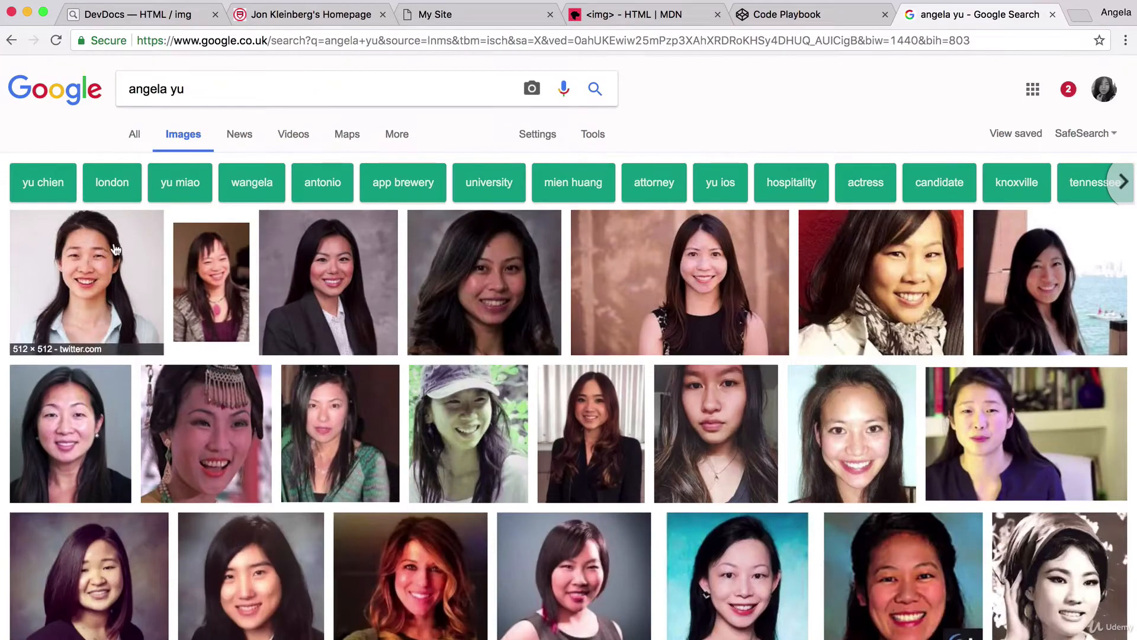
pyautogui.click(85, 282)
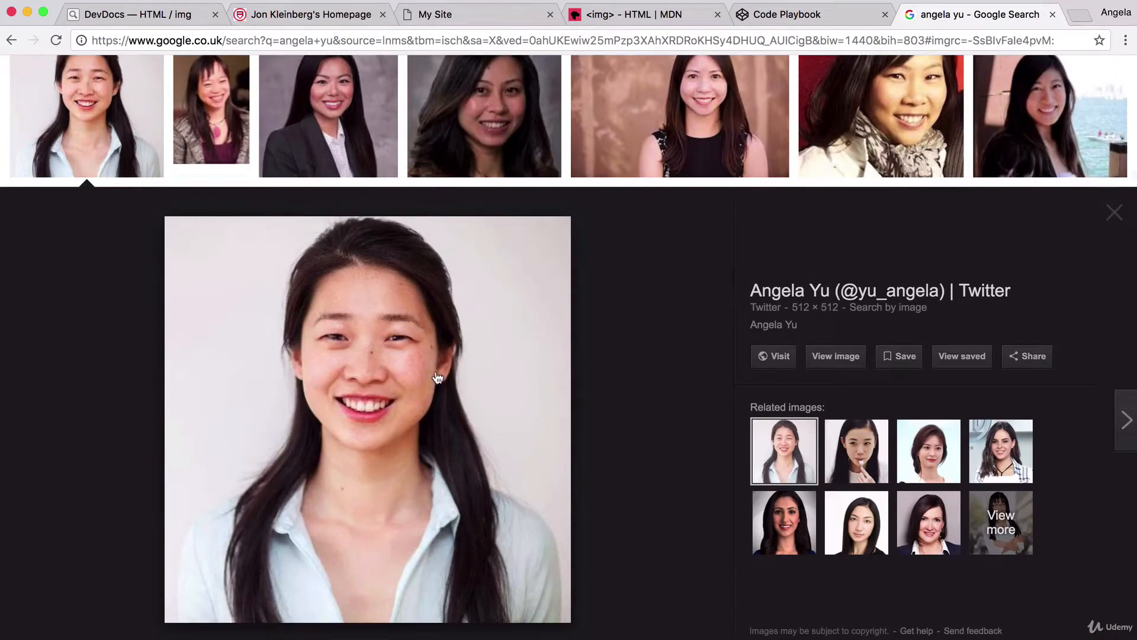
pyautogui.click(774, 356)
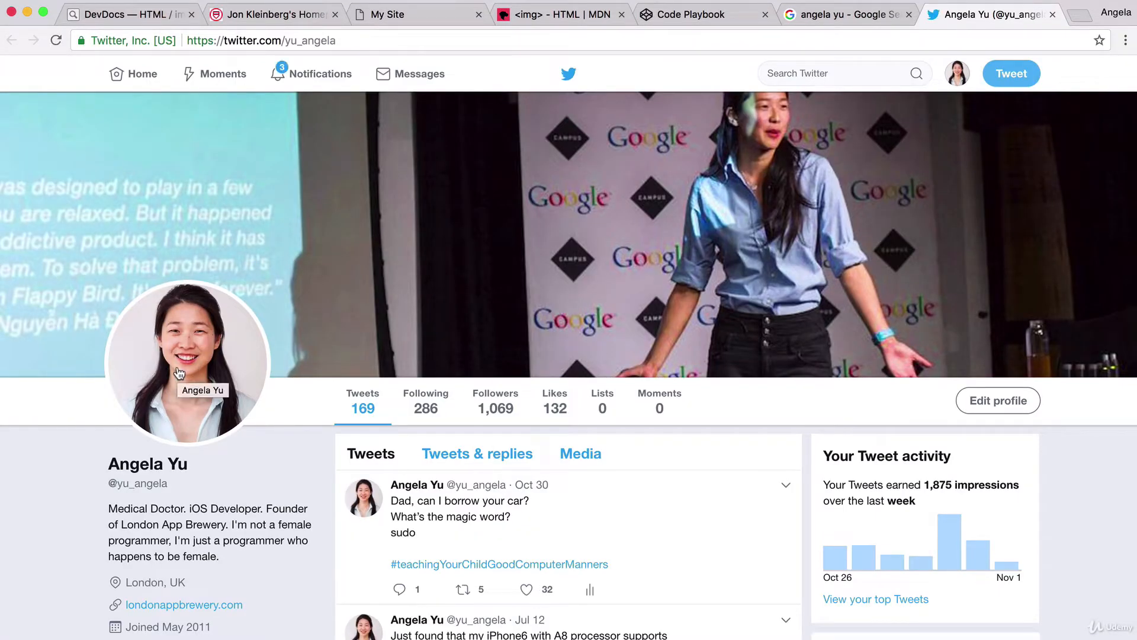
# Bring up the image options on the Twitter profile photo to get its direct jpg address
pyautogui.rightClick(180, 373)
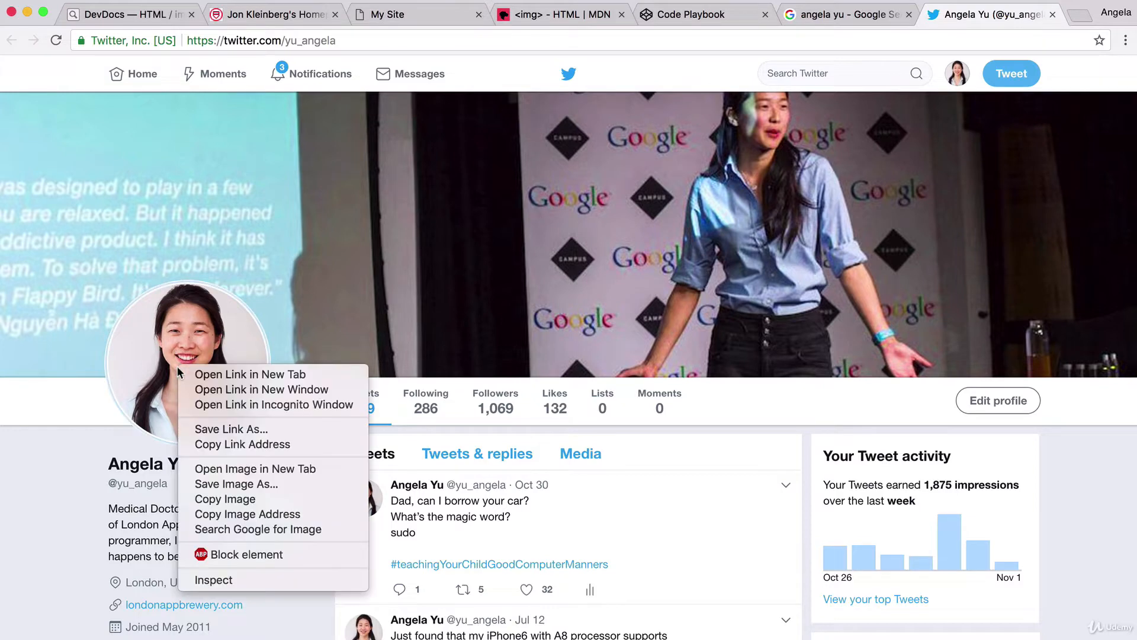
pyautogui.moveTo(246, 513)
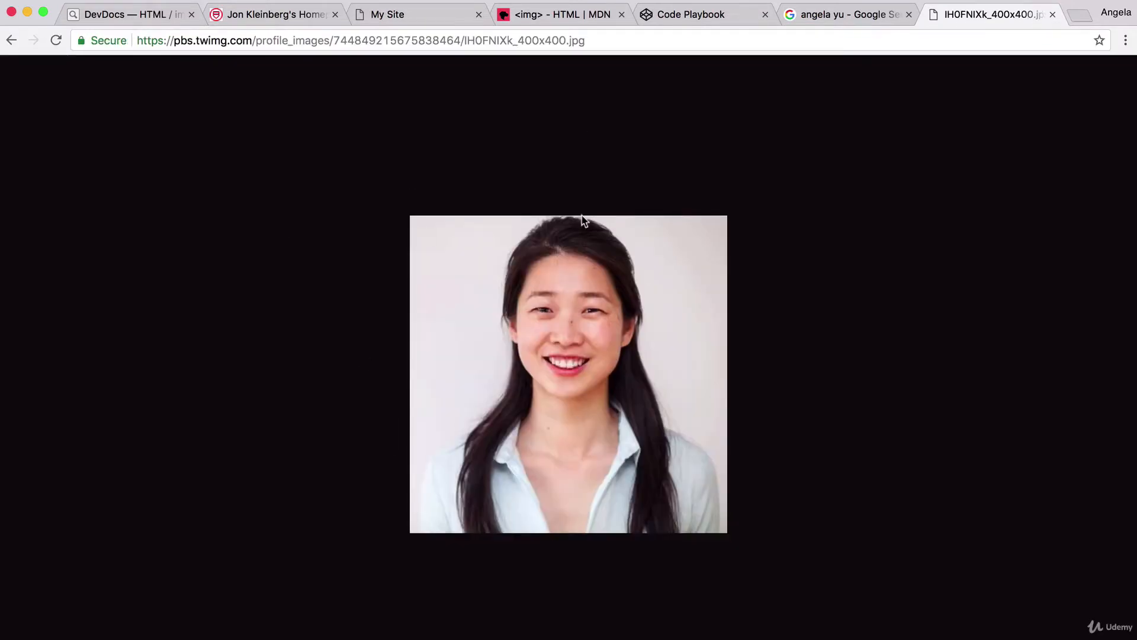
pyautogui.moveTo(602, 89)
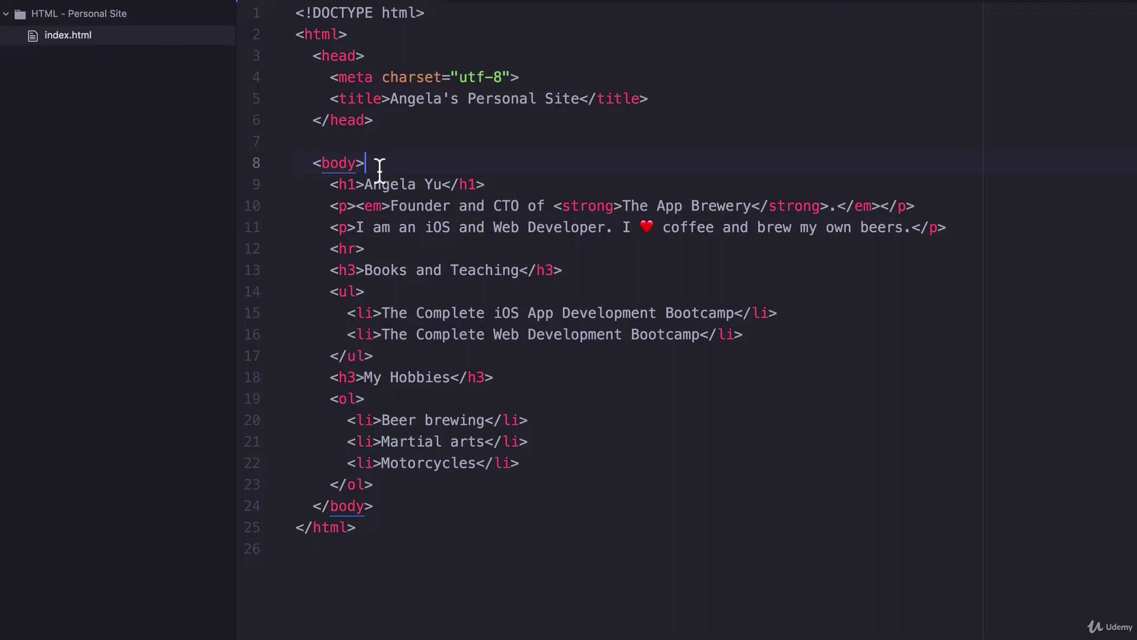
# Add an img tag after <body> with src set to the pbs.twimg.com 400x400 profile jpg URL
pyautogui.click(335, 183)
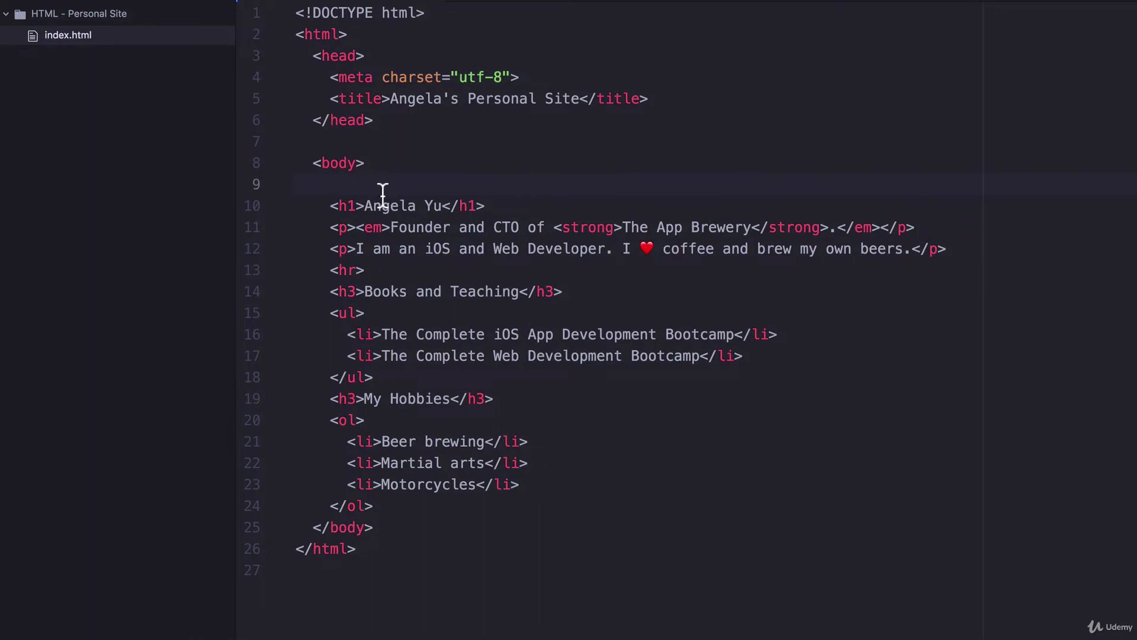
pyautogui.click(331, 184)
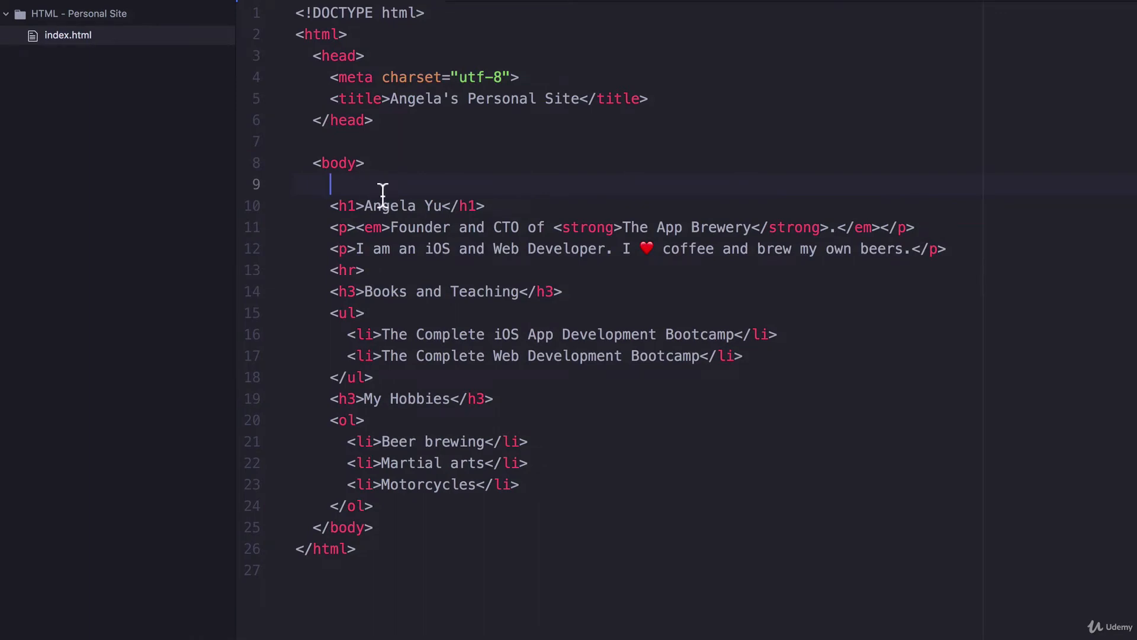
pyautogui.write('<img src="" alt="">')
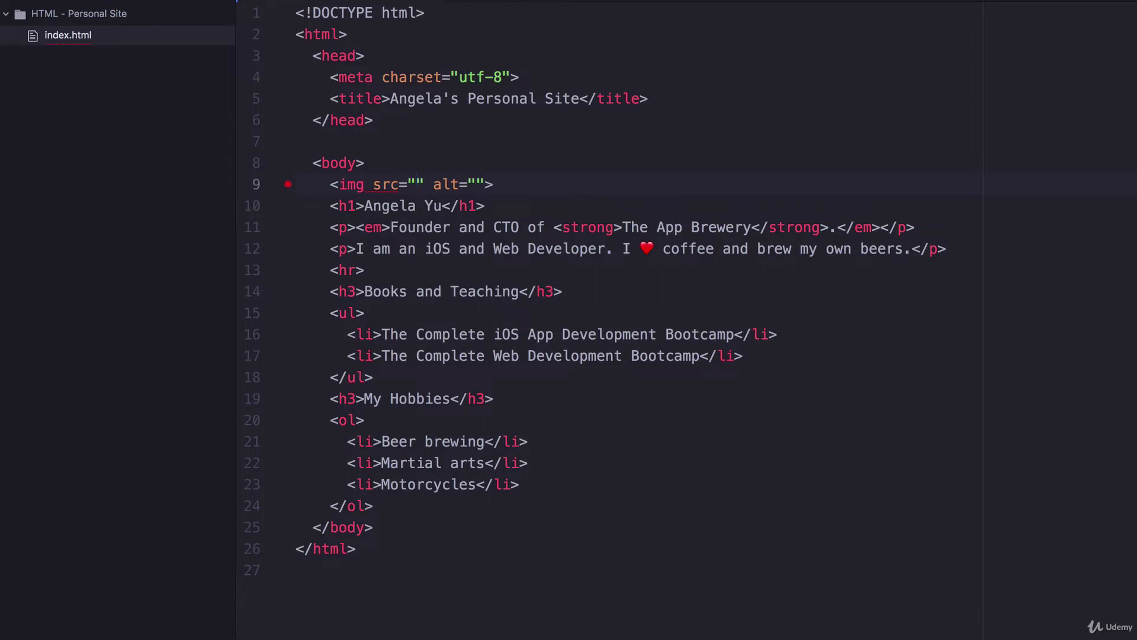
pyautogui.write('https://pbs.twimg.com/profile_images/744849215675838464/IH0FNIXk_400x400.jpg')
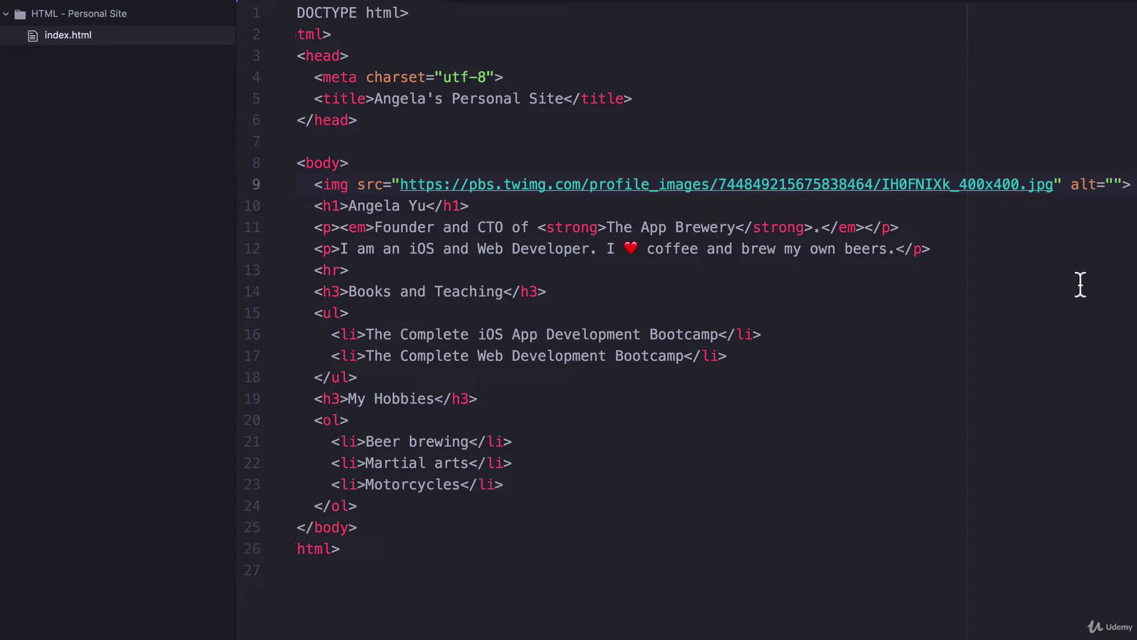
# Give the img tag alt text 'angela profile picture' and switch to Chrome for another image
pyautogui.write('angela profile')
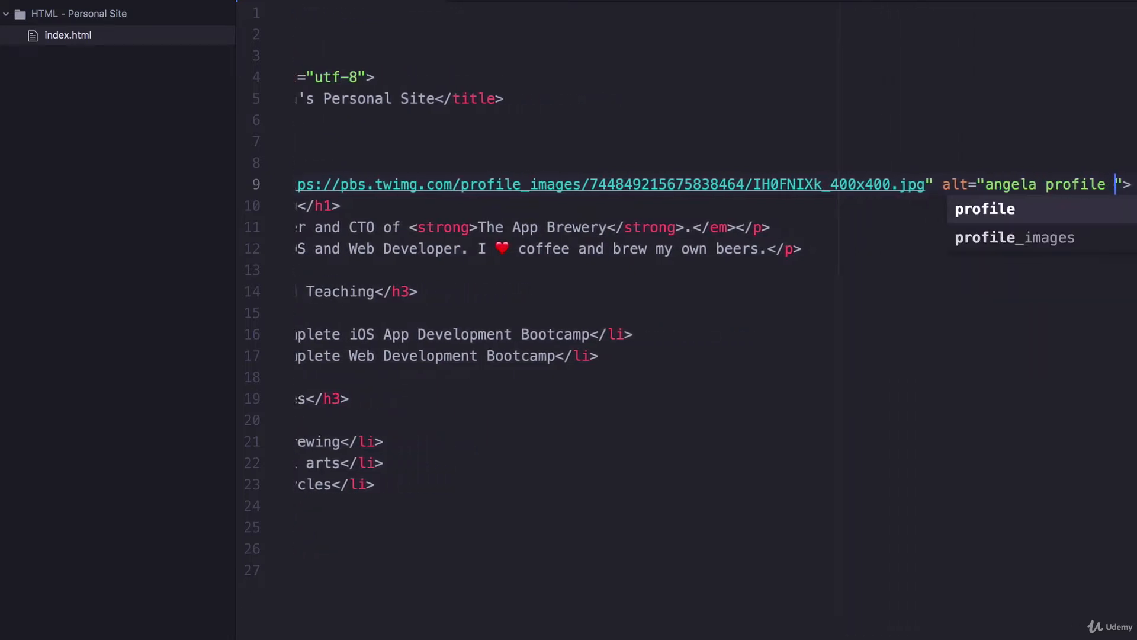
pyautogui.write('picture')
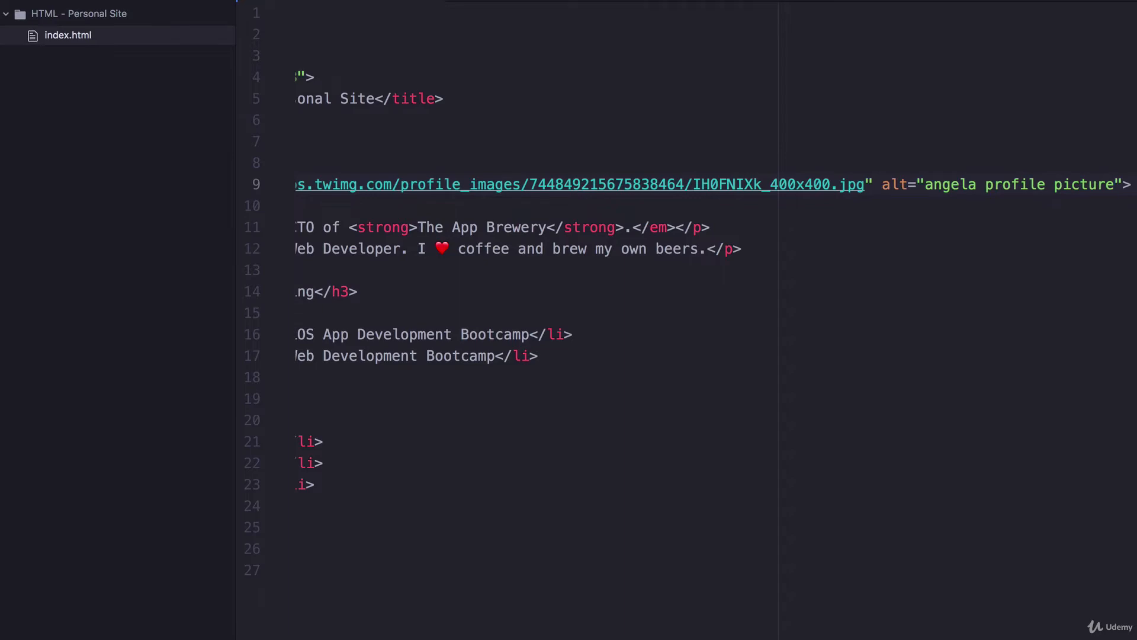
pyautogui.click(499, 14)
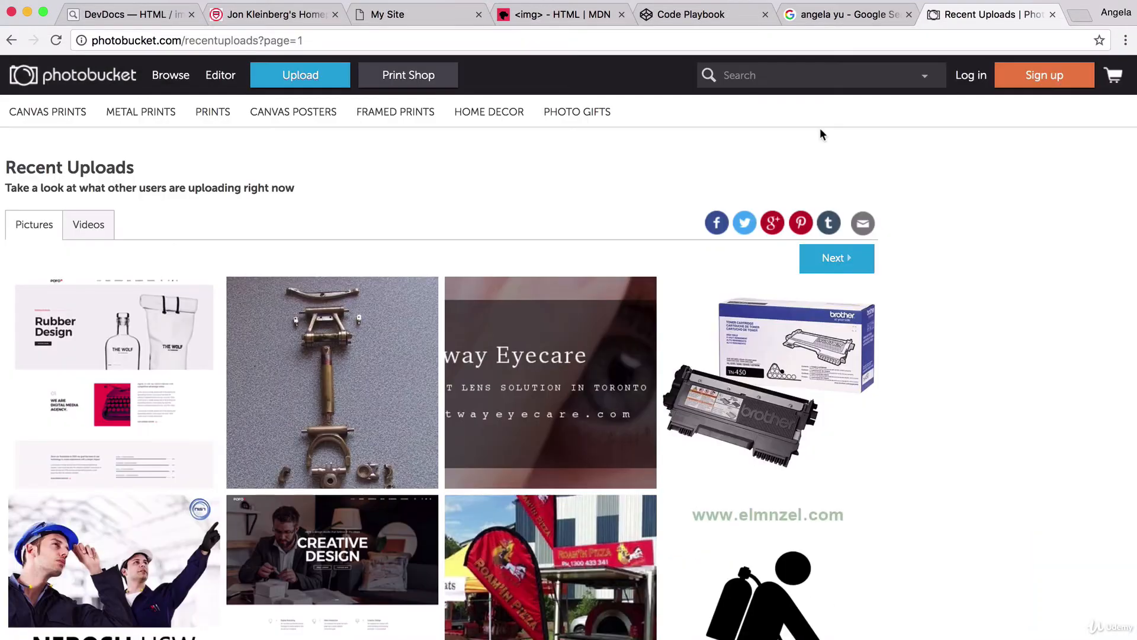
# Copy the All Gold biscuit tin photo's Photobucket image address and return to index.html
pyautogui.click(836, 257)
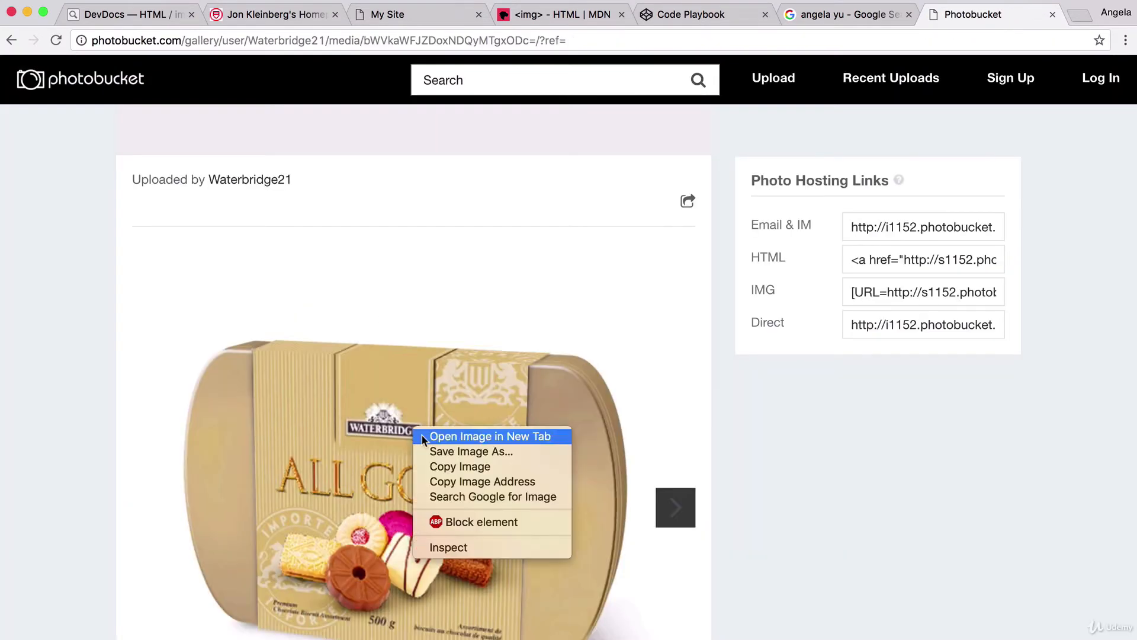
pyautogui.click(461, 489)
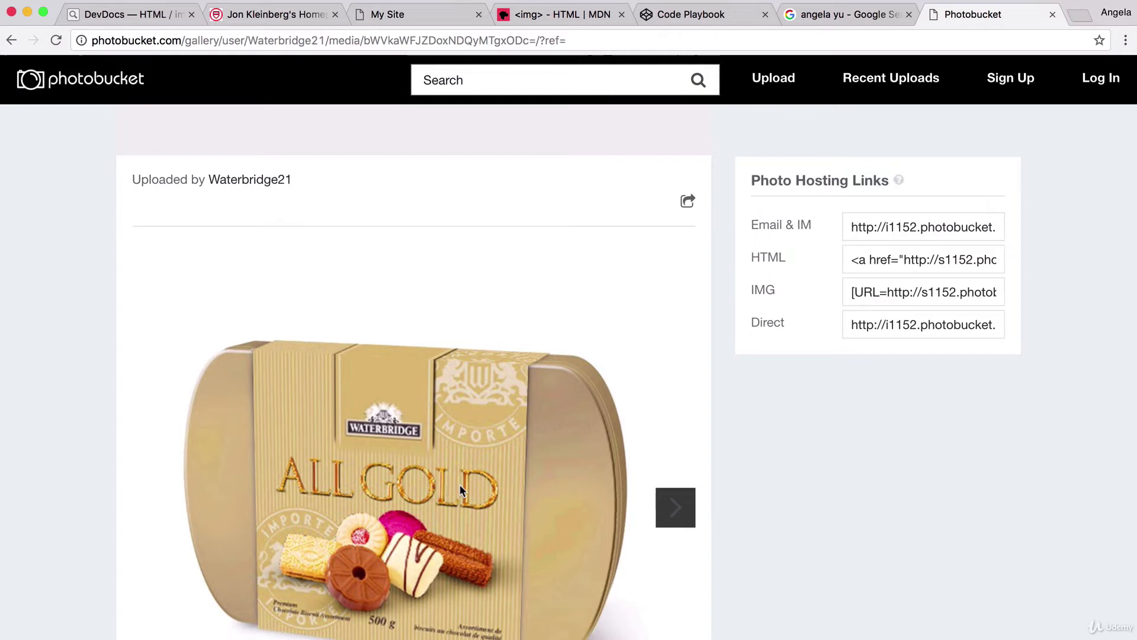
pyautogui.press('cmd+tab')
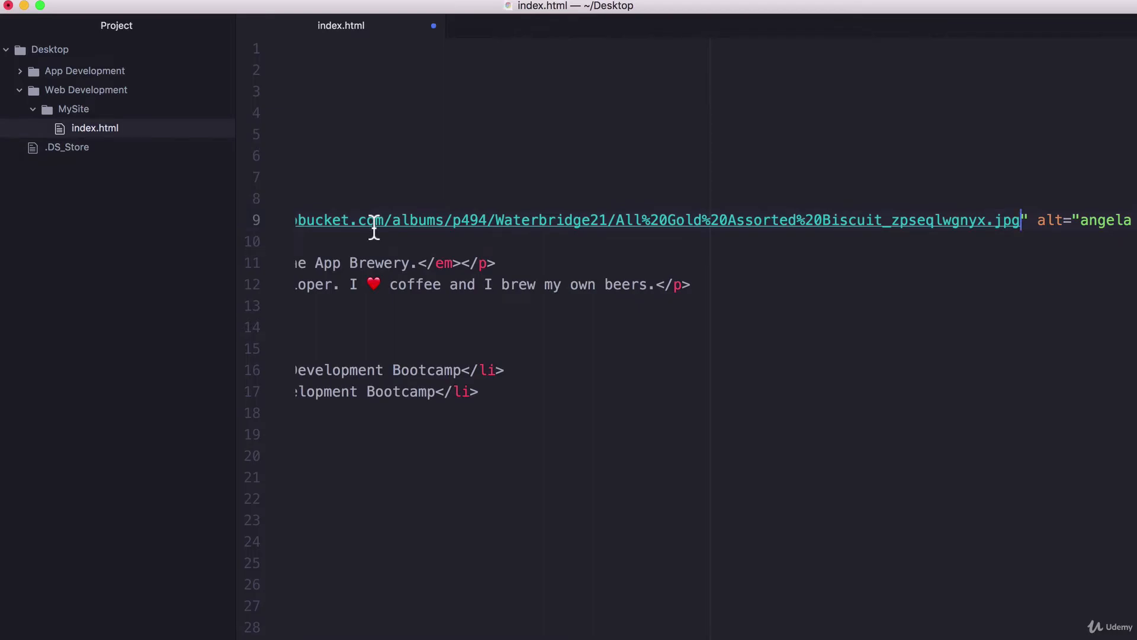
# Check the local My Site page showing the biscuit tin image, then return to the editor
pyautogui.click(386, 14)
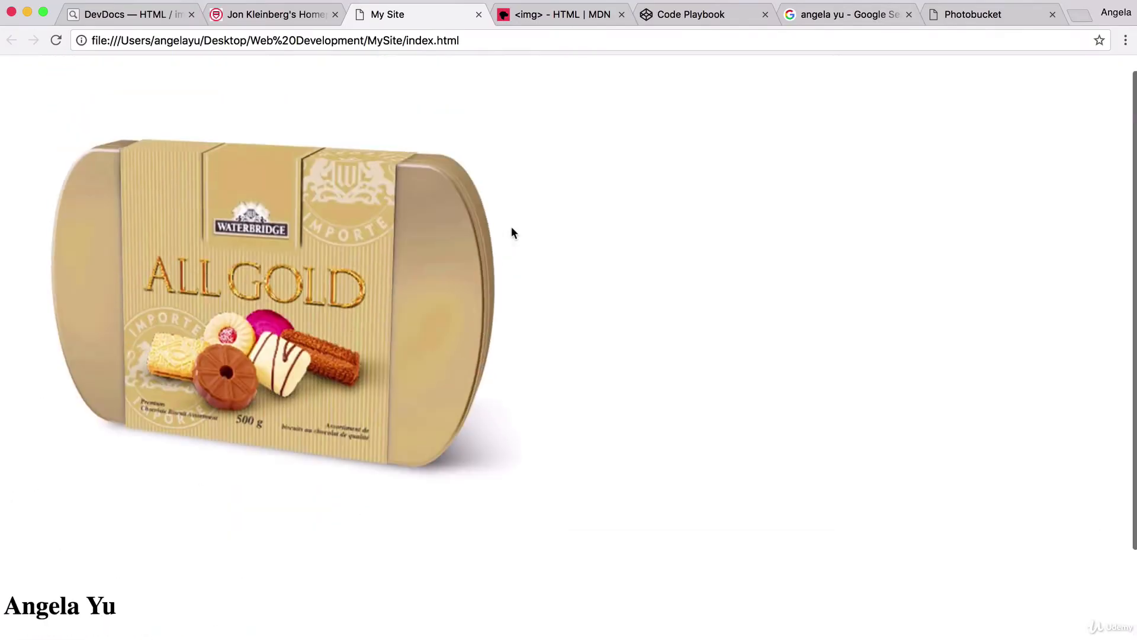
pyautogui.scroll(-3)
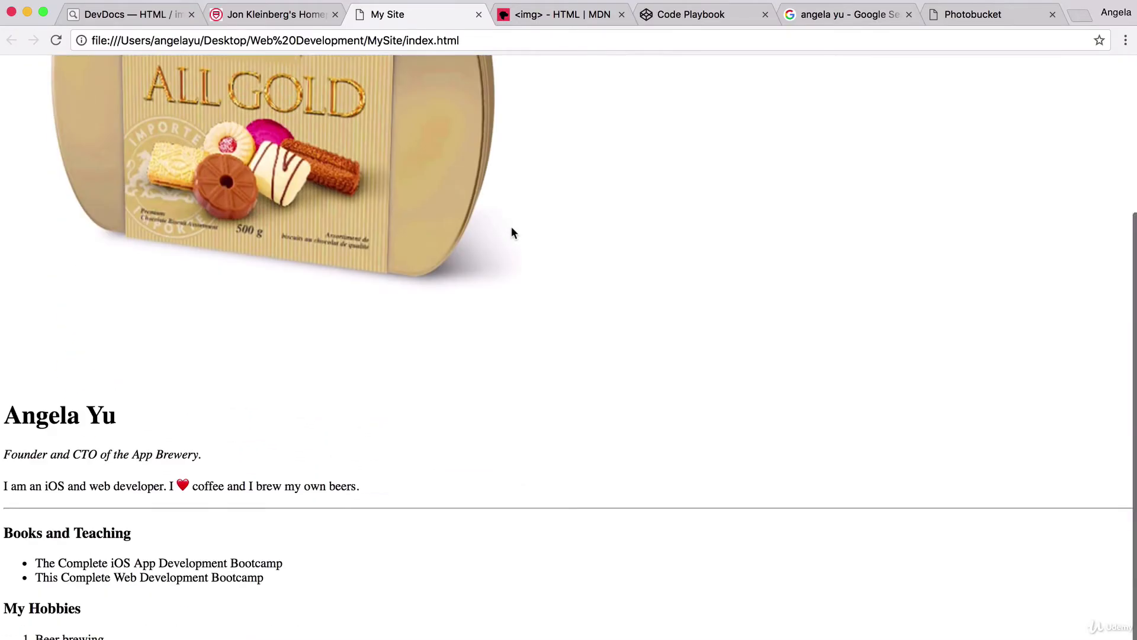
pyautogui.click(1052, 14)
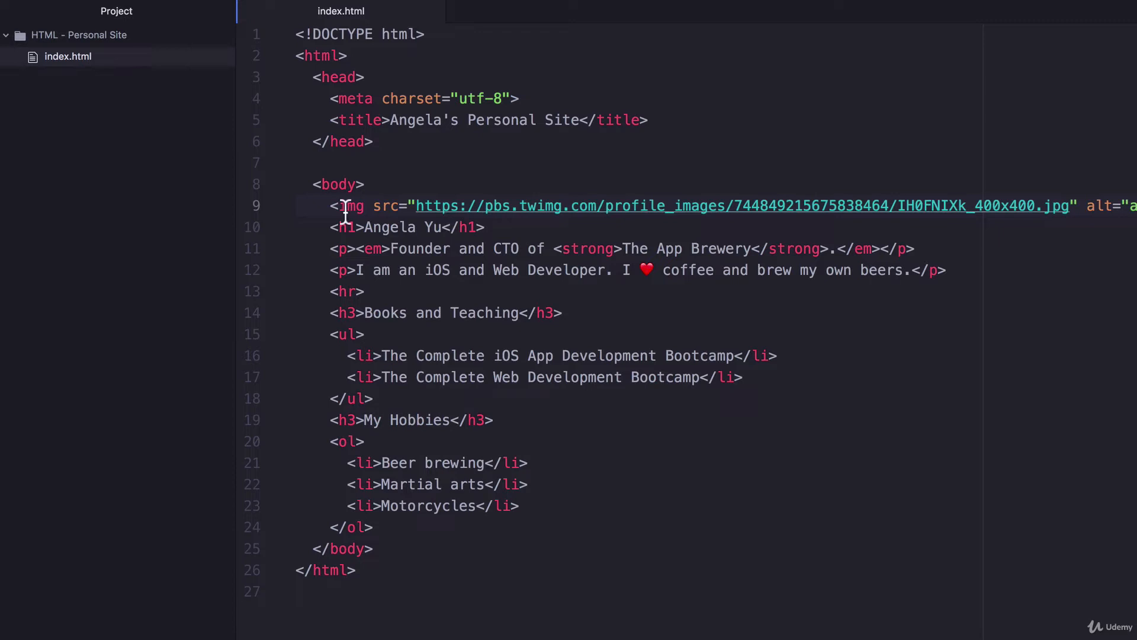
pyautogui.moveTo(309, 116)
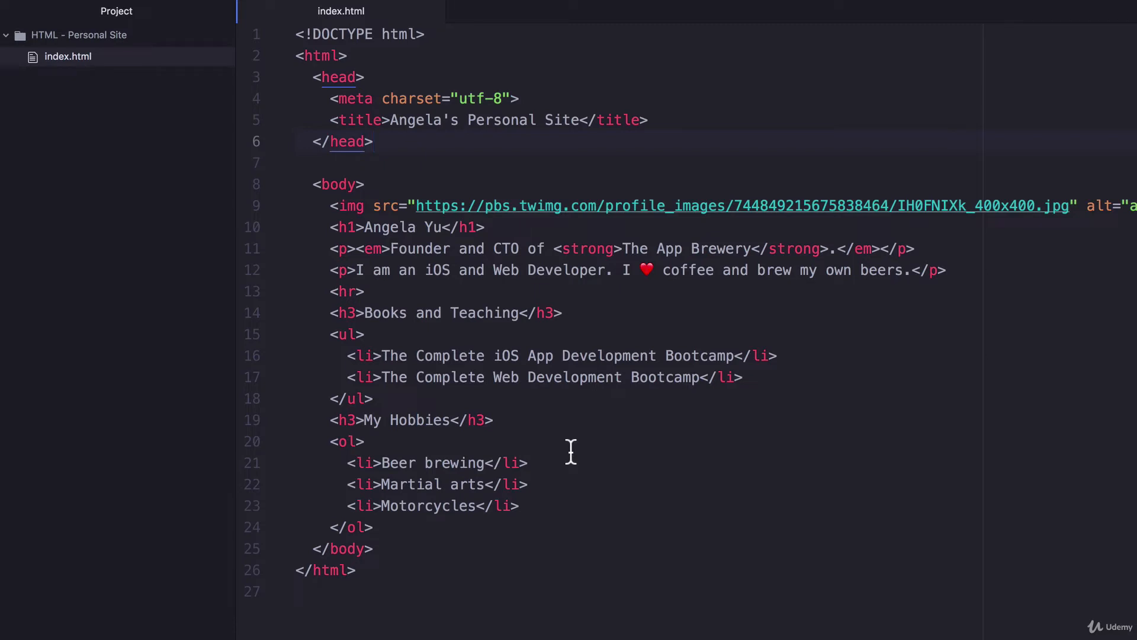
# Point the img src back to the Twitter-hosted profile image URL in index.html
pyautogui.click(373, 141)
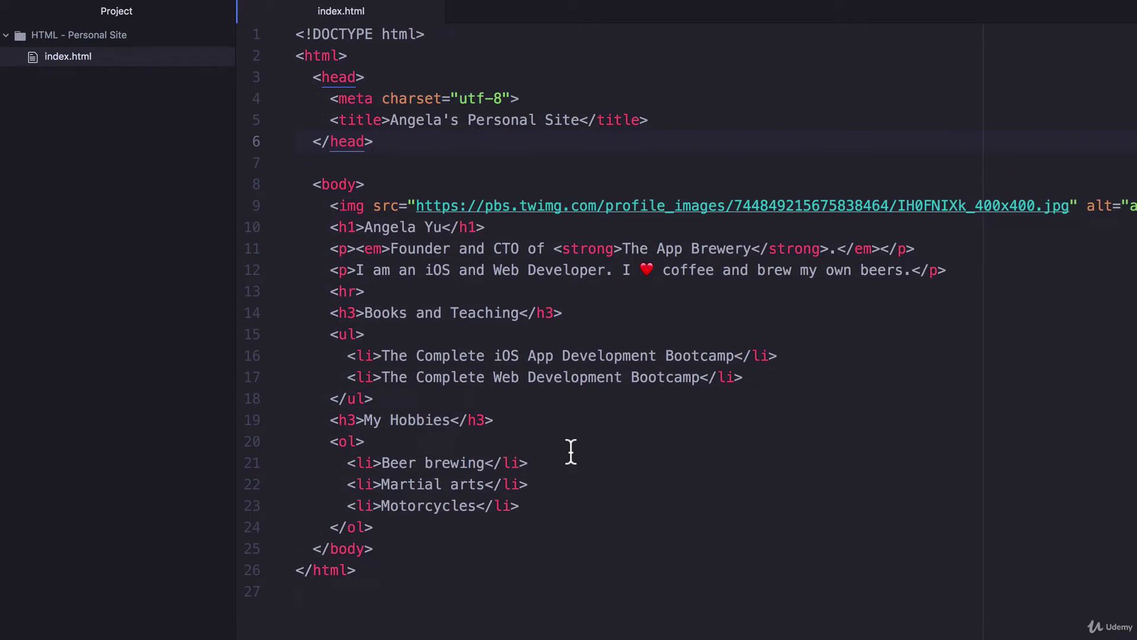
pyautogui.click(374, 141)
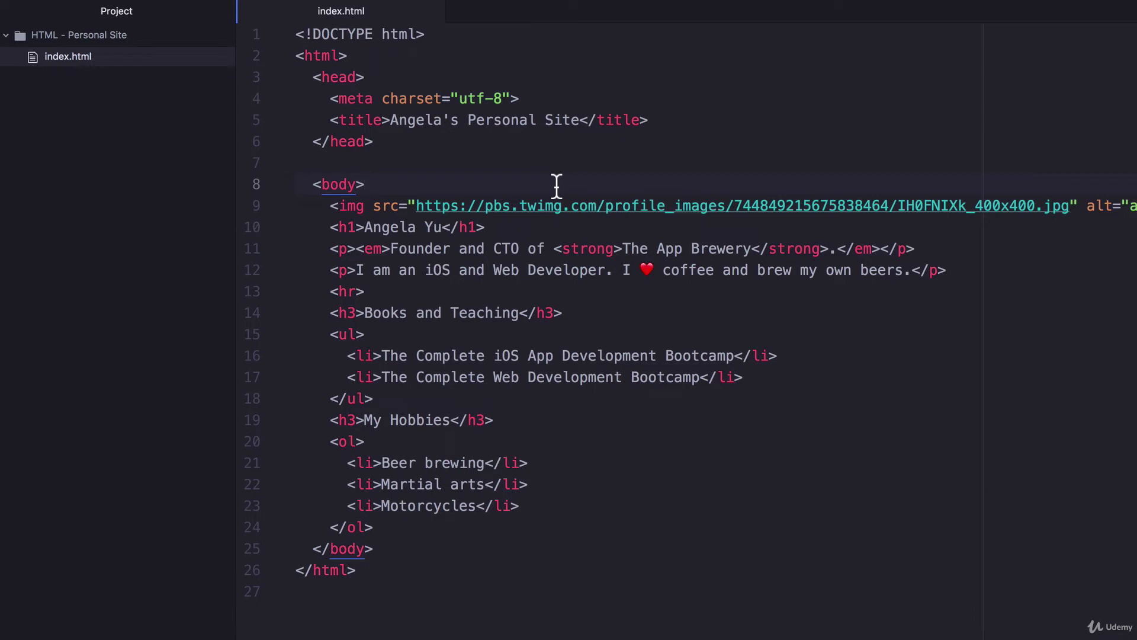
pyautogui.click(367, 184)
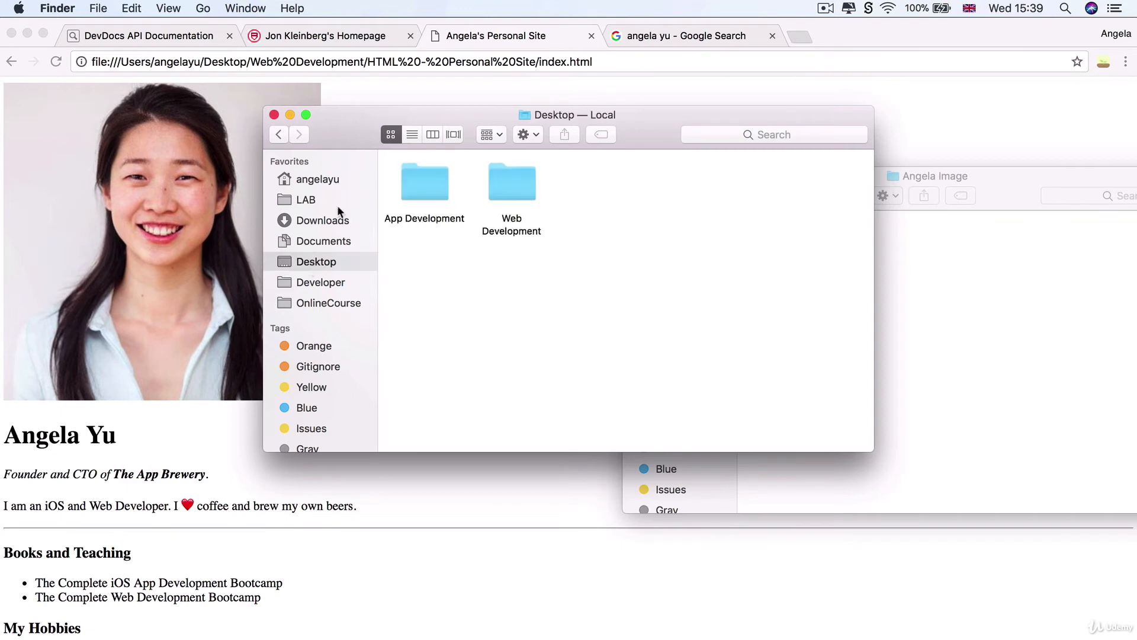
# Copy angela.png into the Desktop > Web Development > HTML - Personal Site folder beside index.html
pyautogui.doubleClick(512, 181)
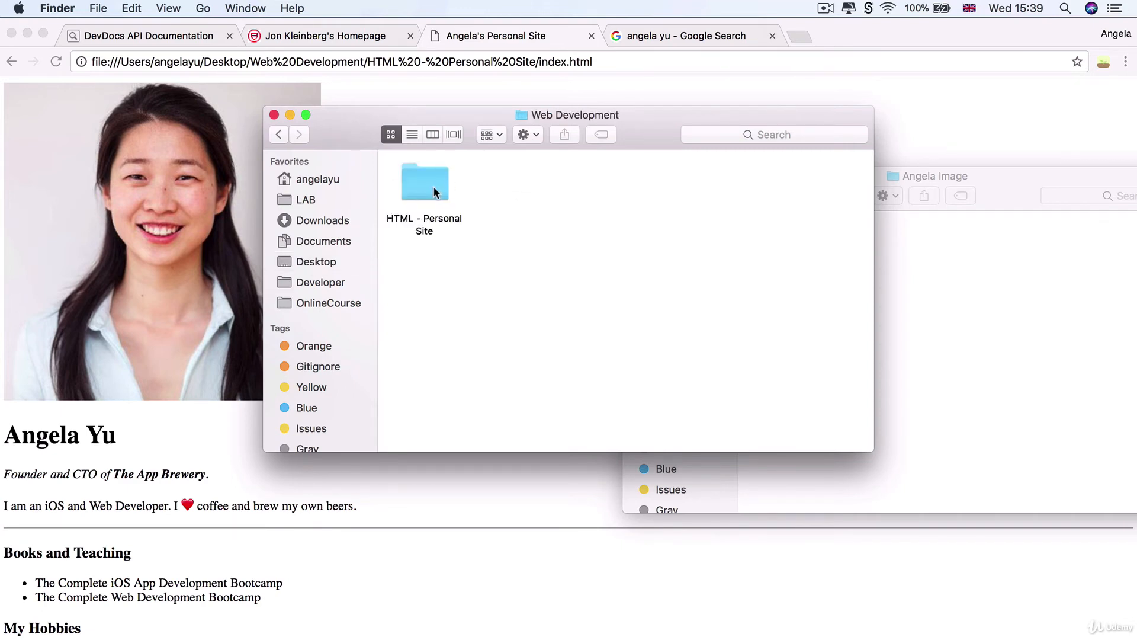
pyautogui.doubleClick(424, 181)
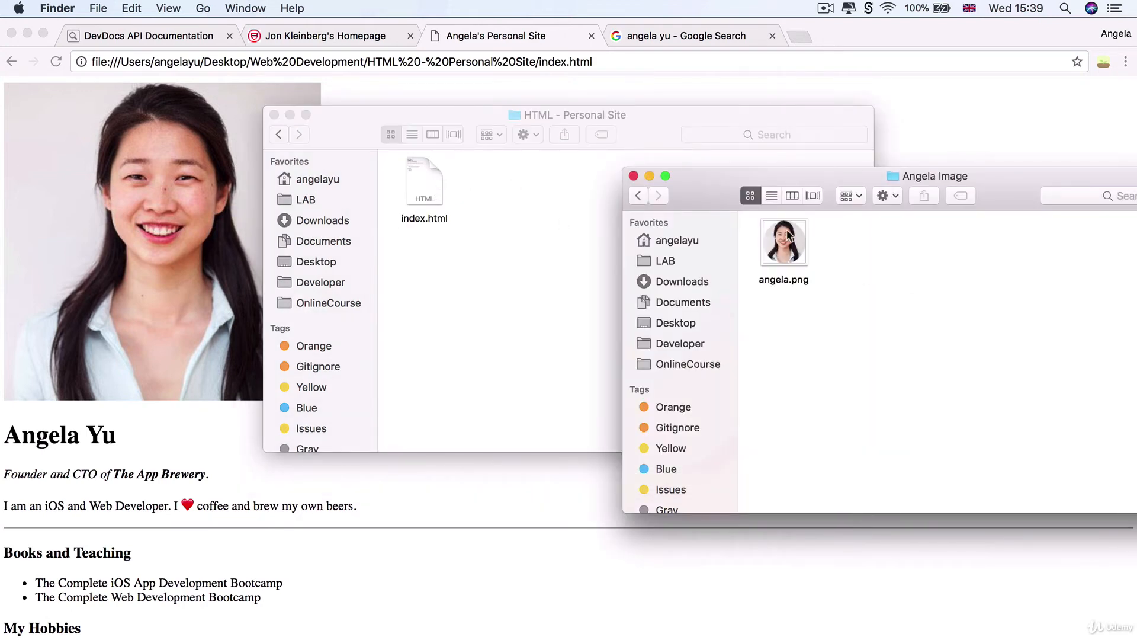
pyautogui.moveTo(783, 241); pyautogui.dragTo(518, 191)
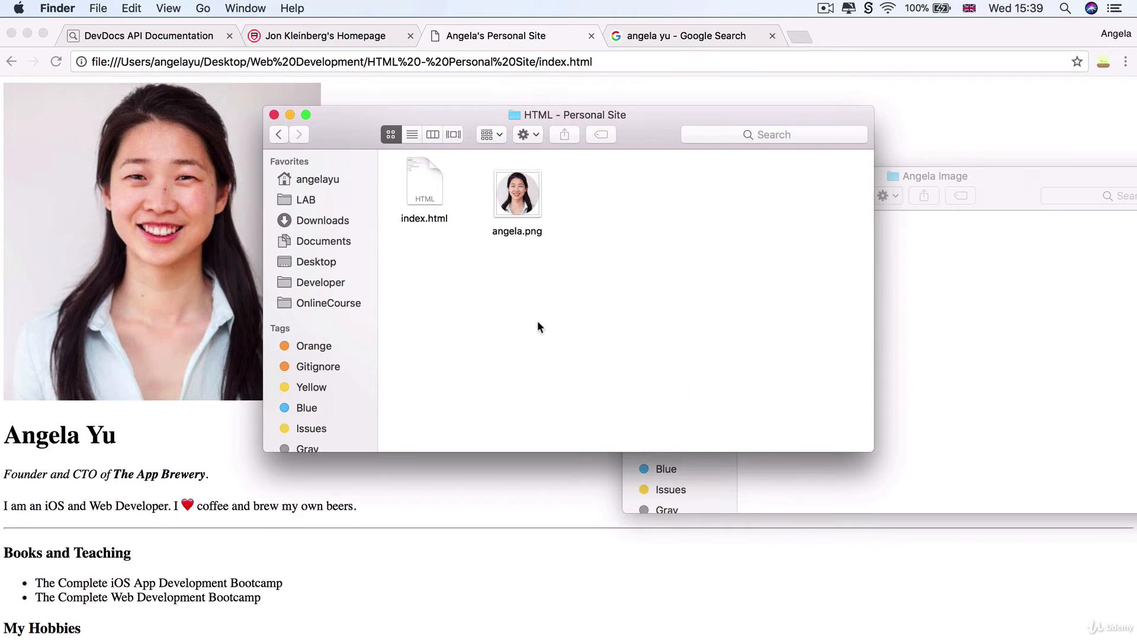
pyautogui.click(518, 192)
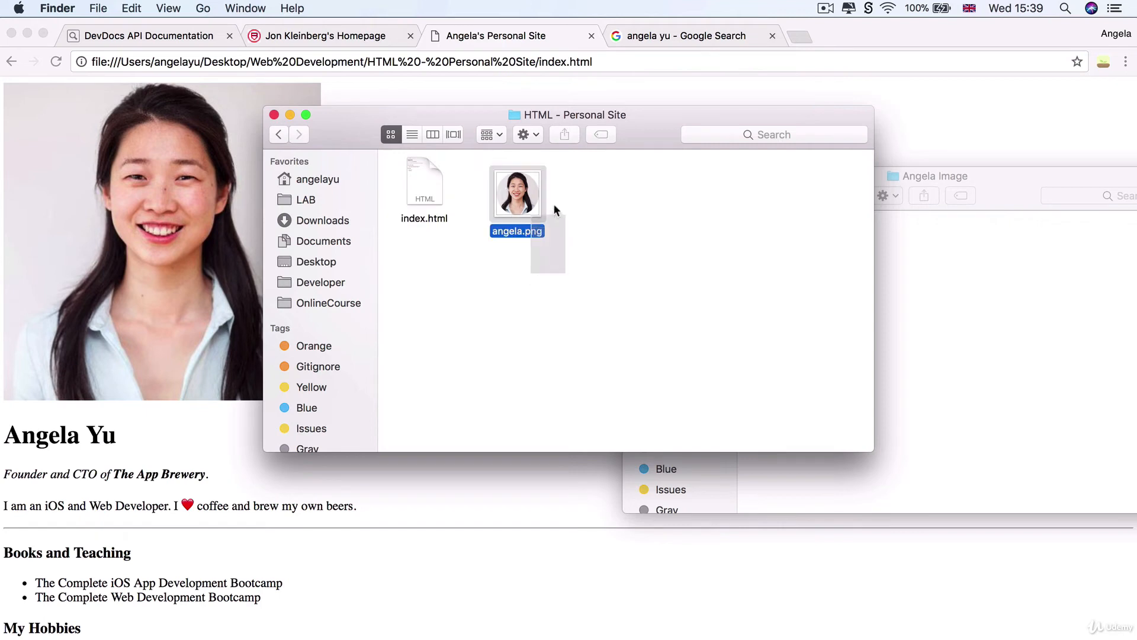
pyautogui.click(424, 178)
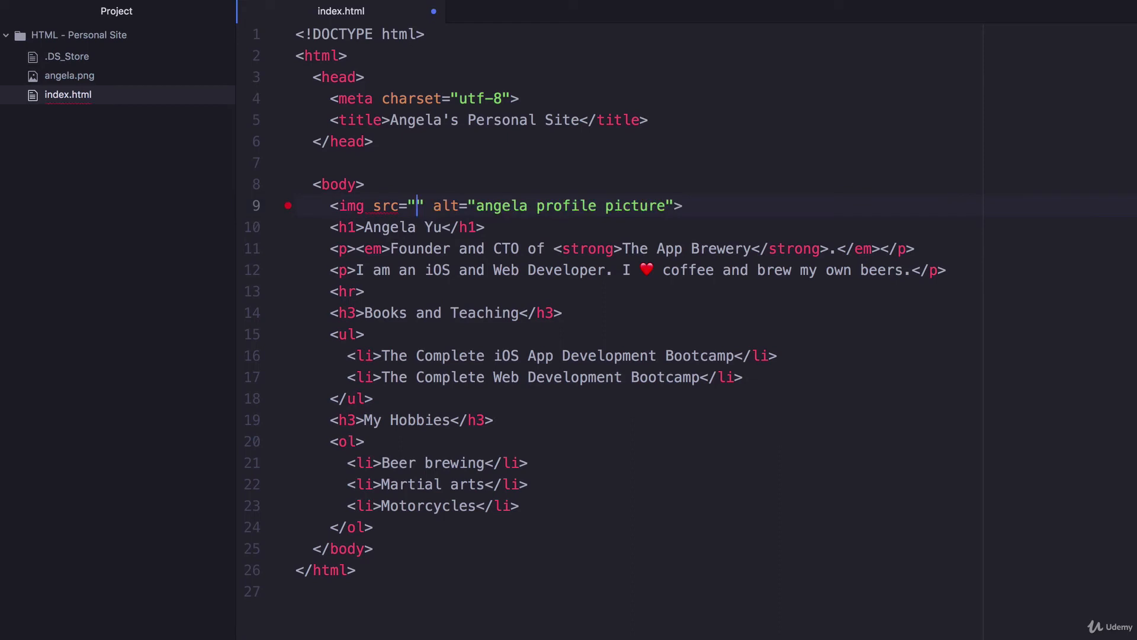
# Set the img src to the local file angela.png and preview it in the tree view
pyautogui.write('angela.png')
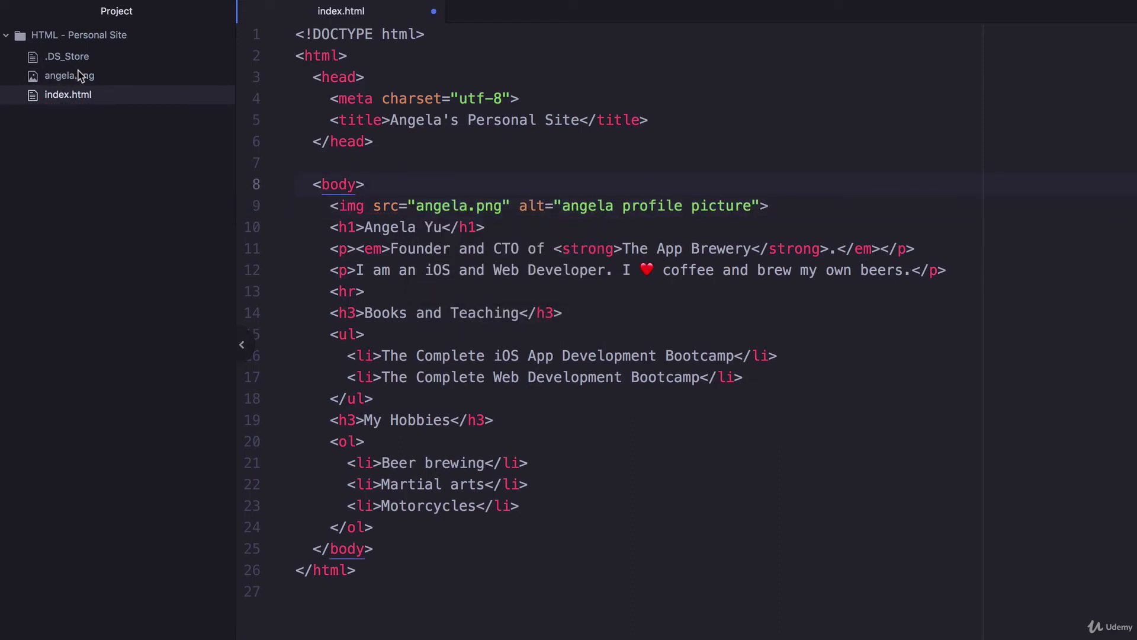
pyautogui.click(70, 76)
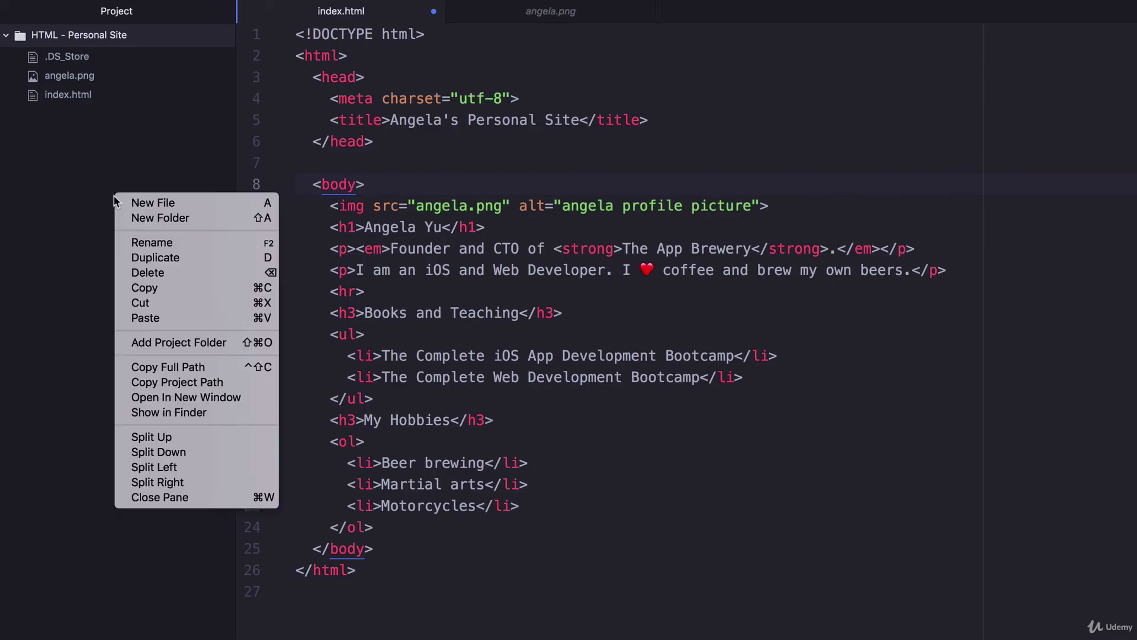
# Move angela.png into a new images folder and set src to images/angela.png
pyautogui.click(160, 218)
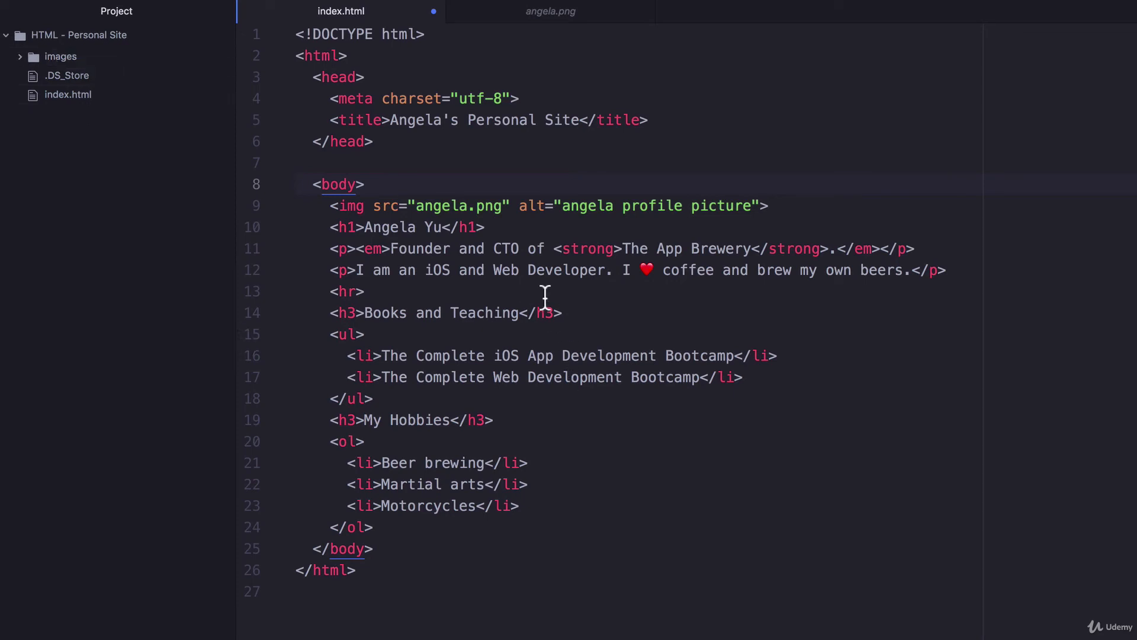
pyautogui.click(60, 55)
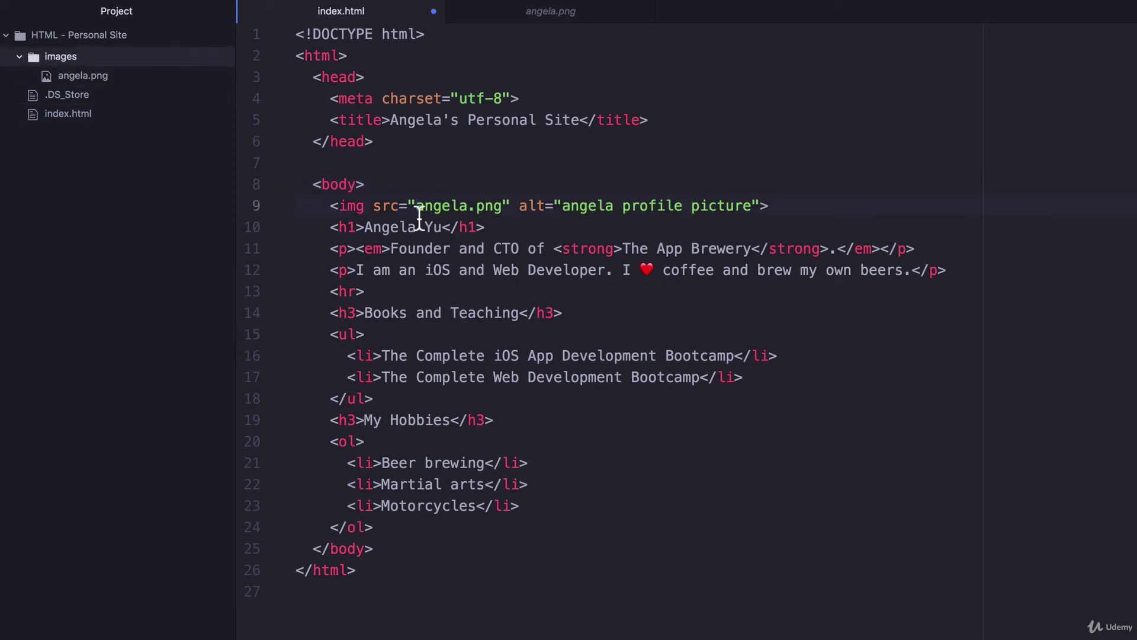
pyautogui.write('images/')
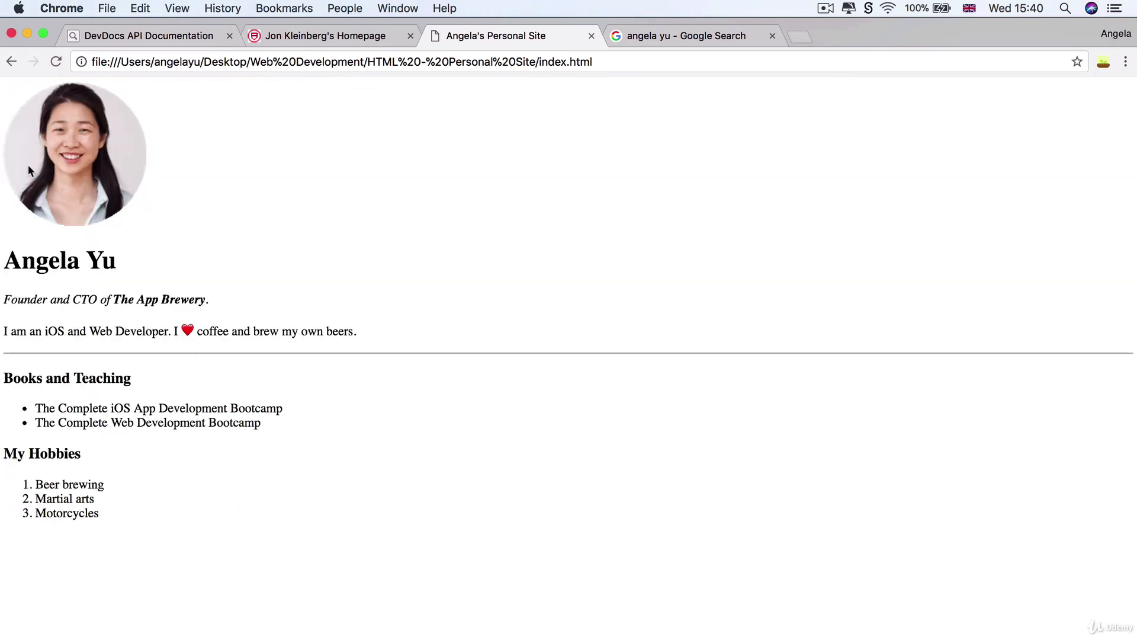
pyautogui.moveTo(110, 246)
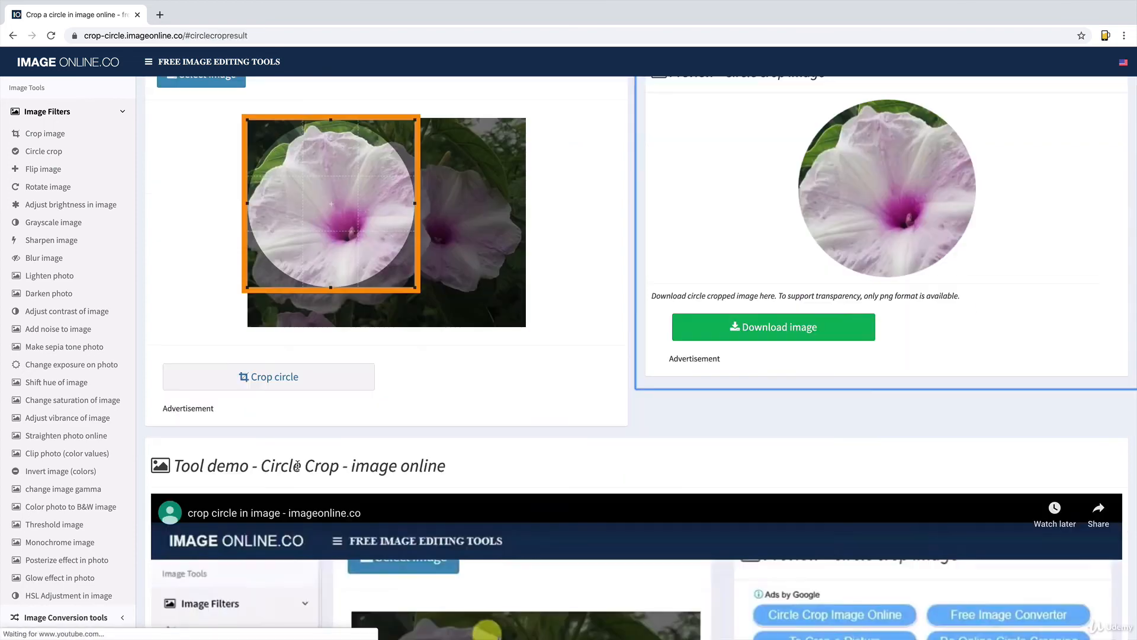
# Download the circle-cropped flower photo as a PNG from crop-circle.imageonline.co
pyautogui.scroll(3)
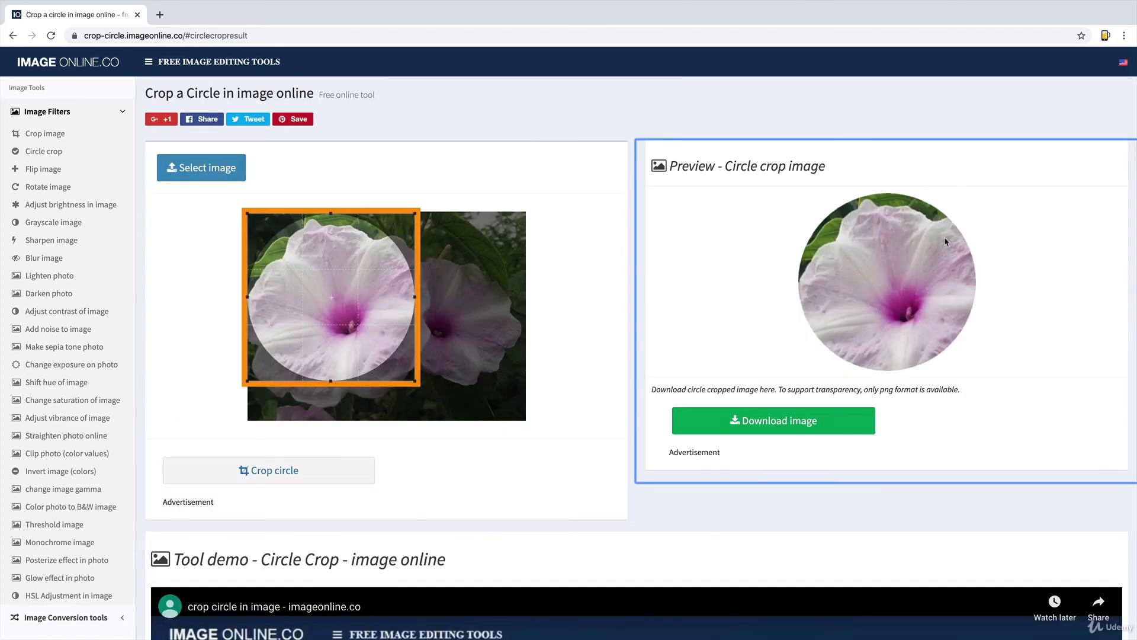
pyautogui.moveTo(774, 421)
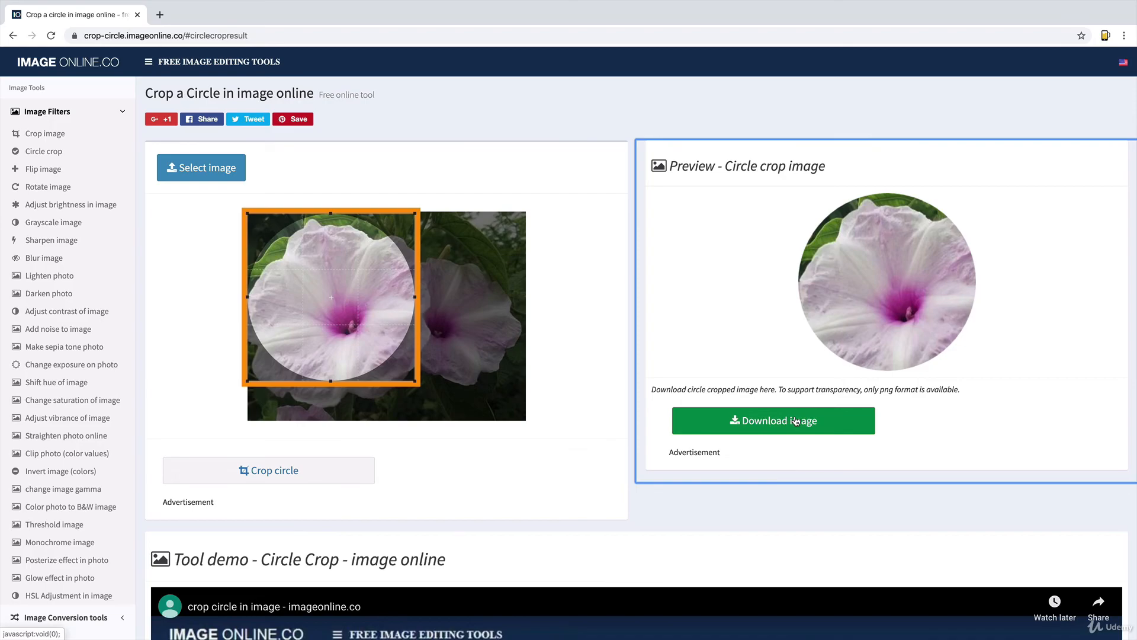
pyautogui.click(496, 36)
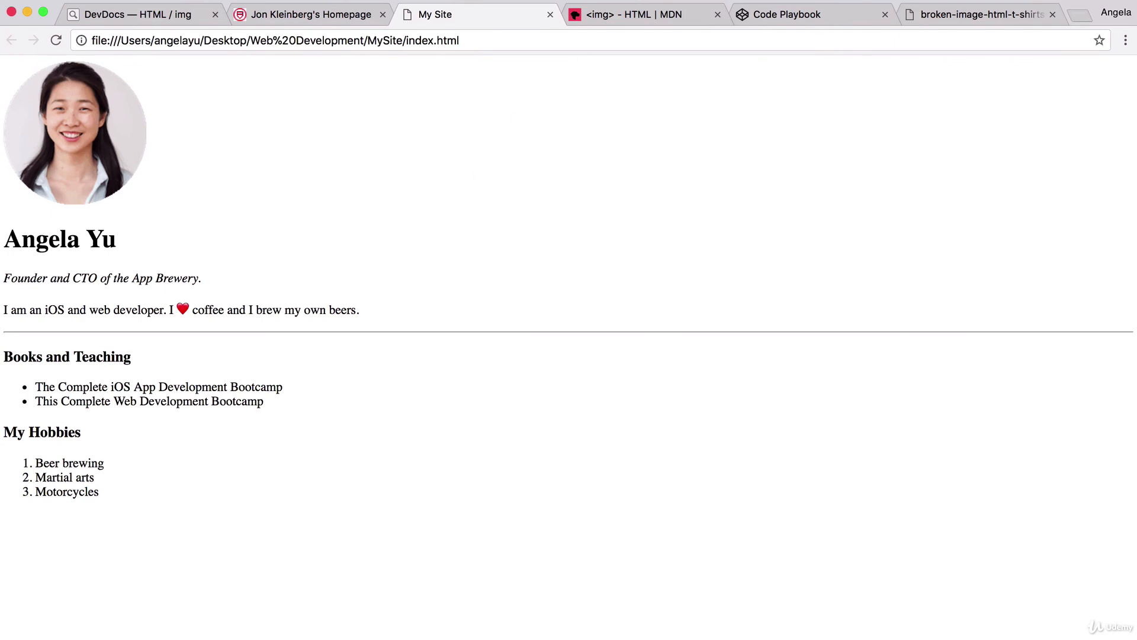
# Switch to the MDN reference for the HTML img element
pyautogui.click(641, 15)
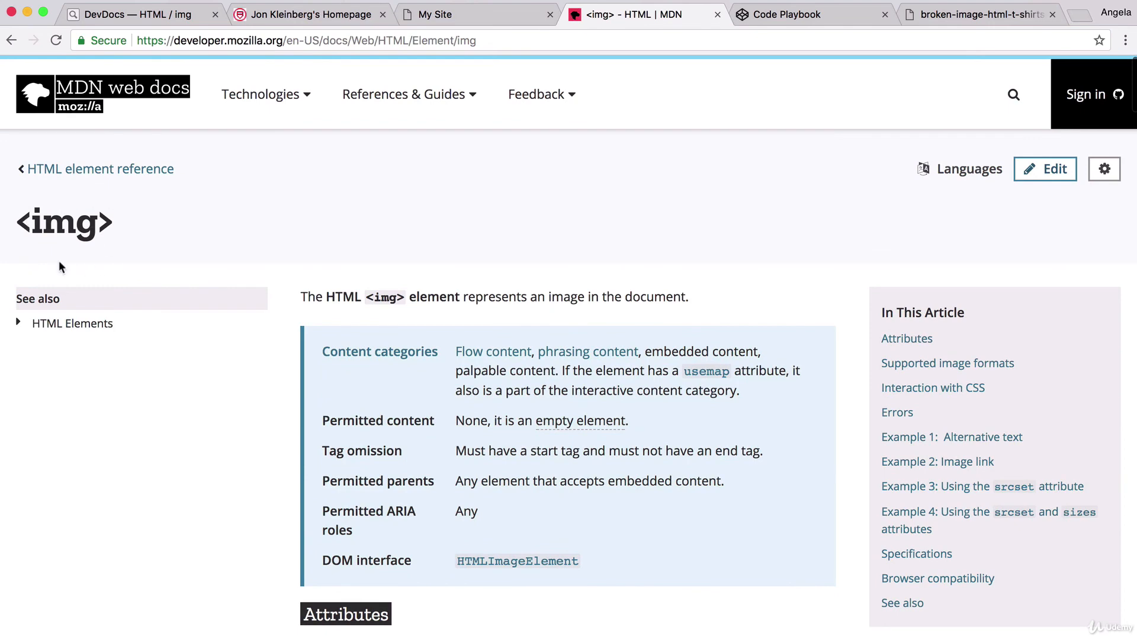
pyautogui.scroll(-3)
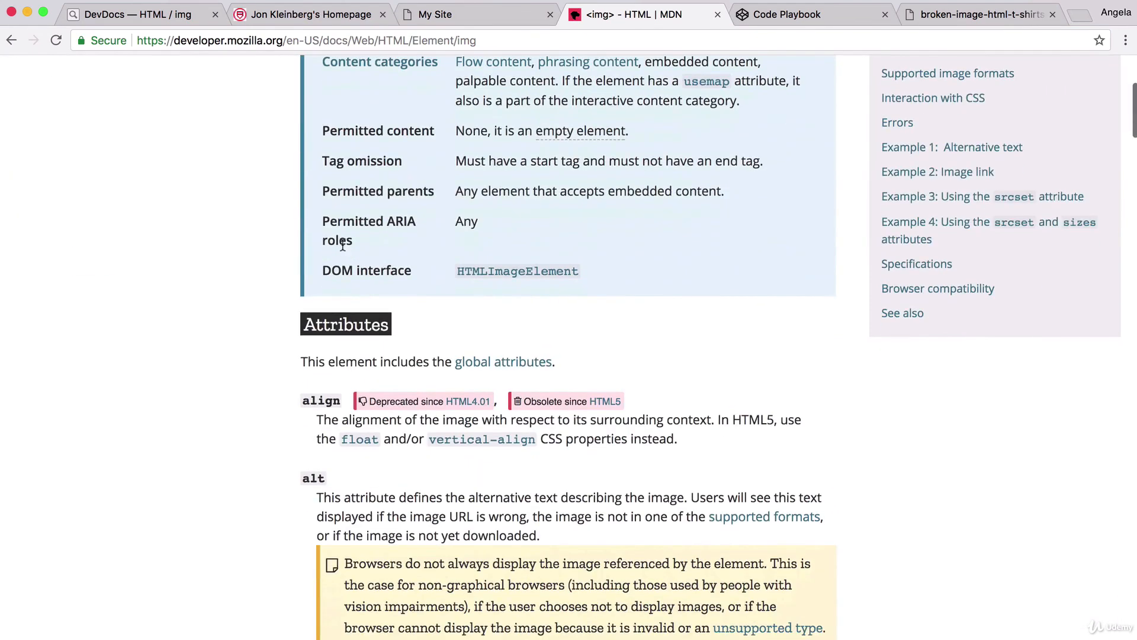
pyautogui.scroll(-3)
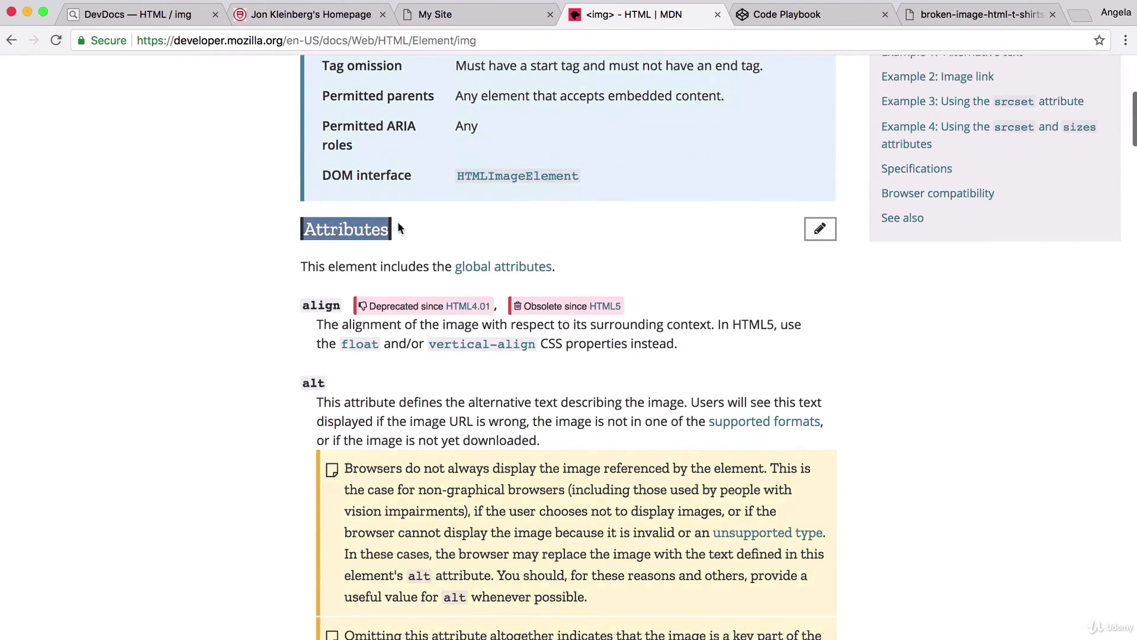
pyautogui.moveTo(388, 247)
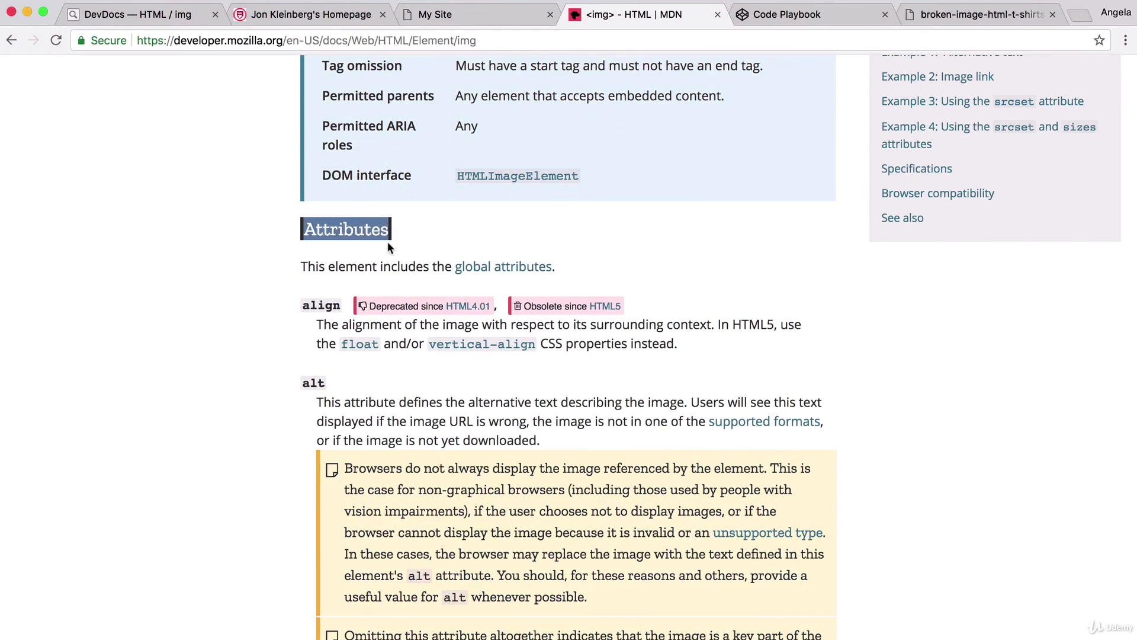
pyautogui.scroll(-3)
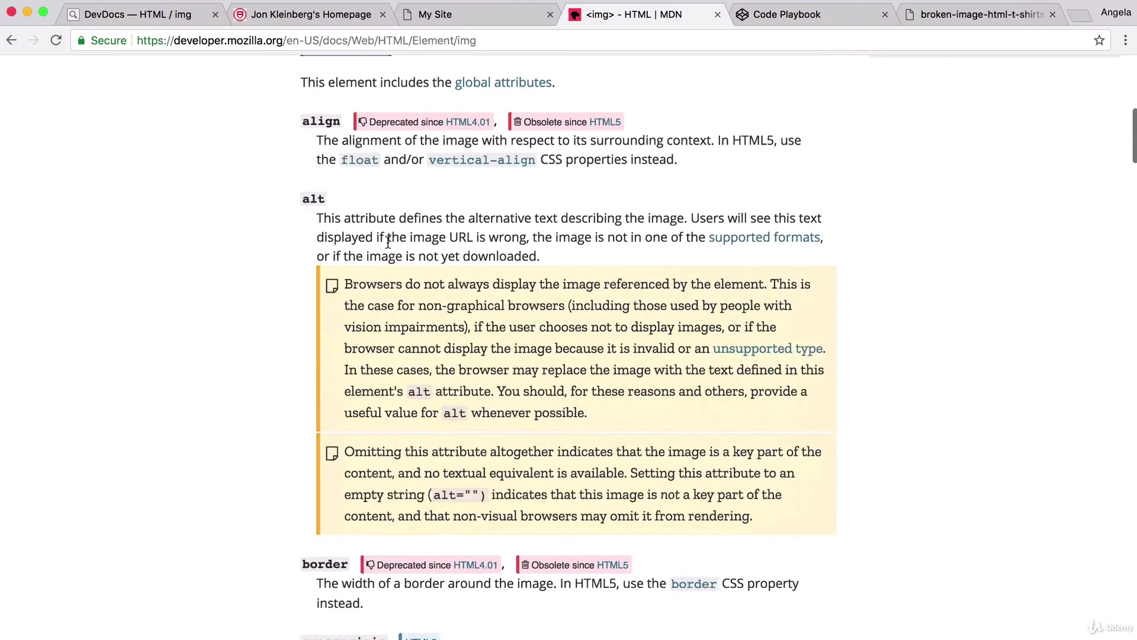
pyautogui.scroll(-3)
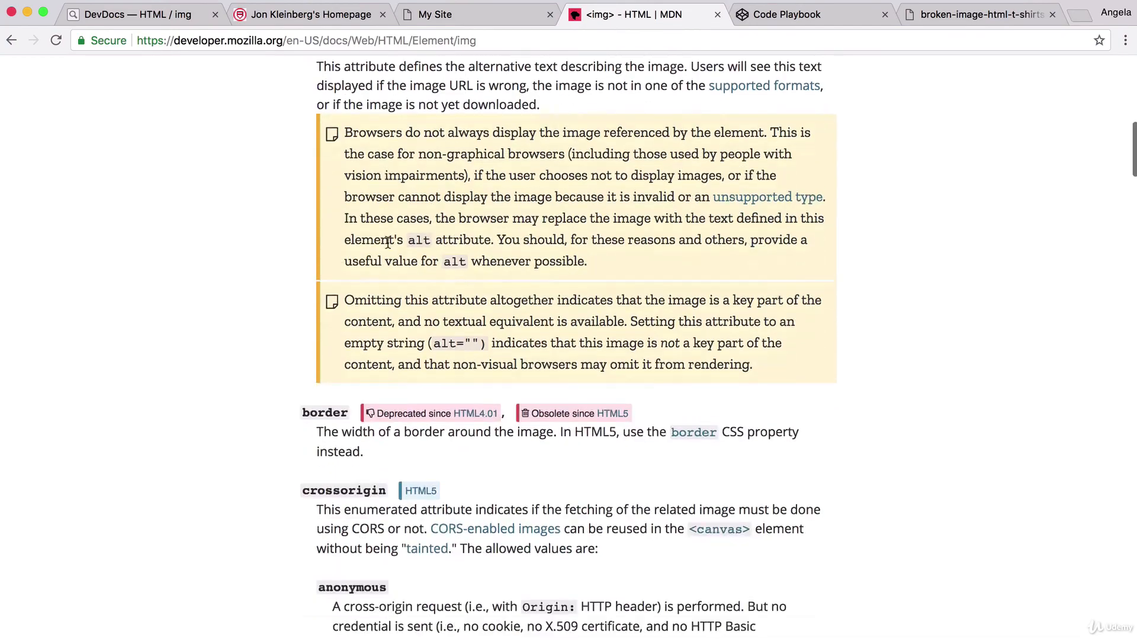